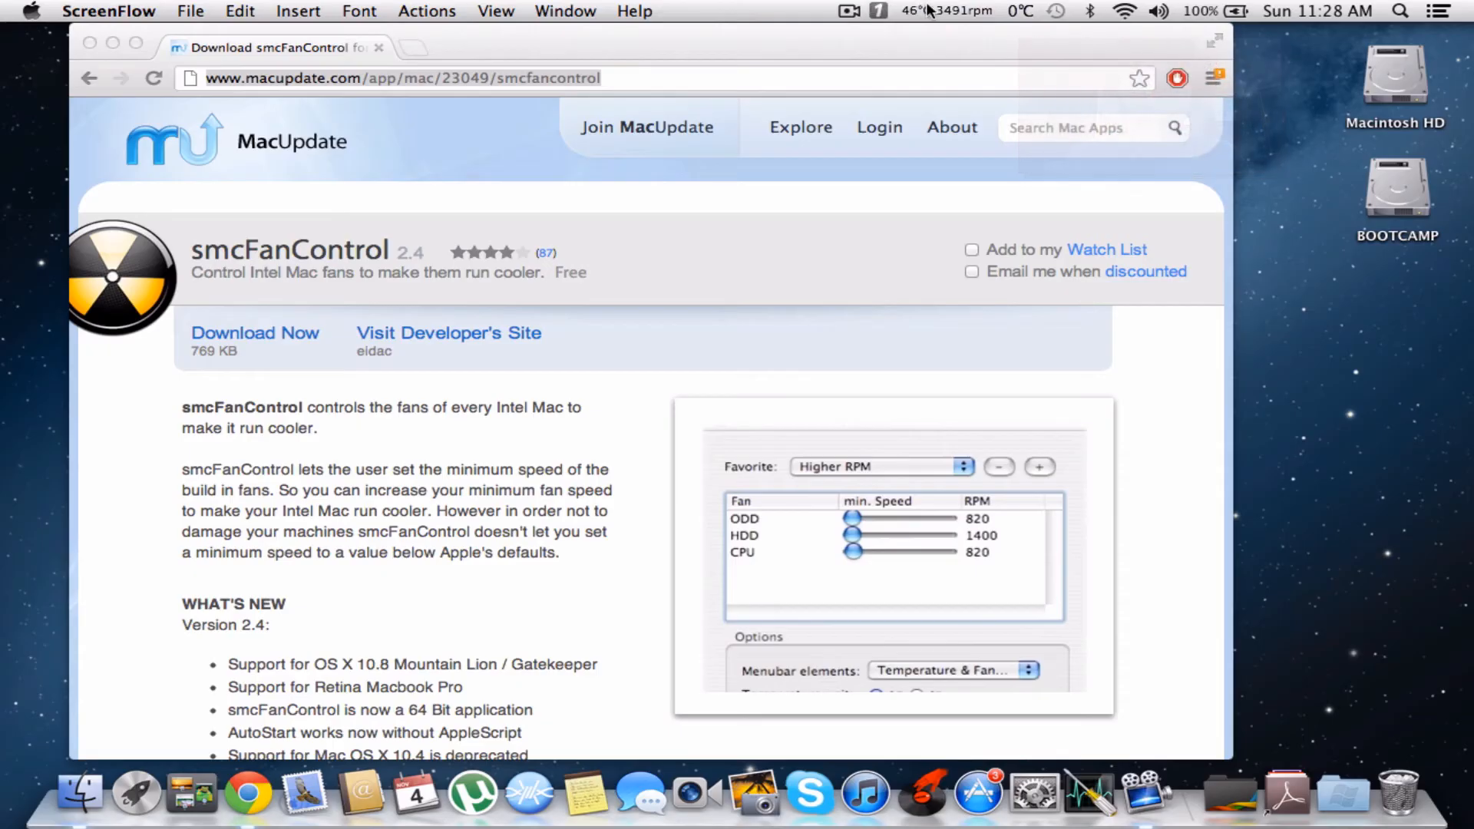
Step: Show the fan menu with the exhaust fan at 3491 rpm and Default active
{"action": "left_click", "coordinate": [944, 11]}
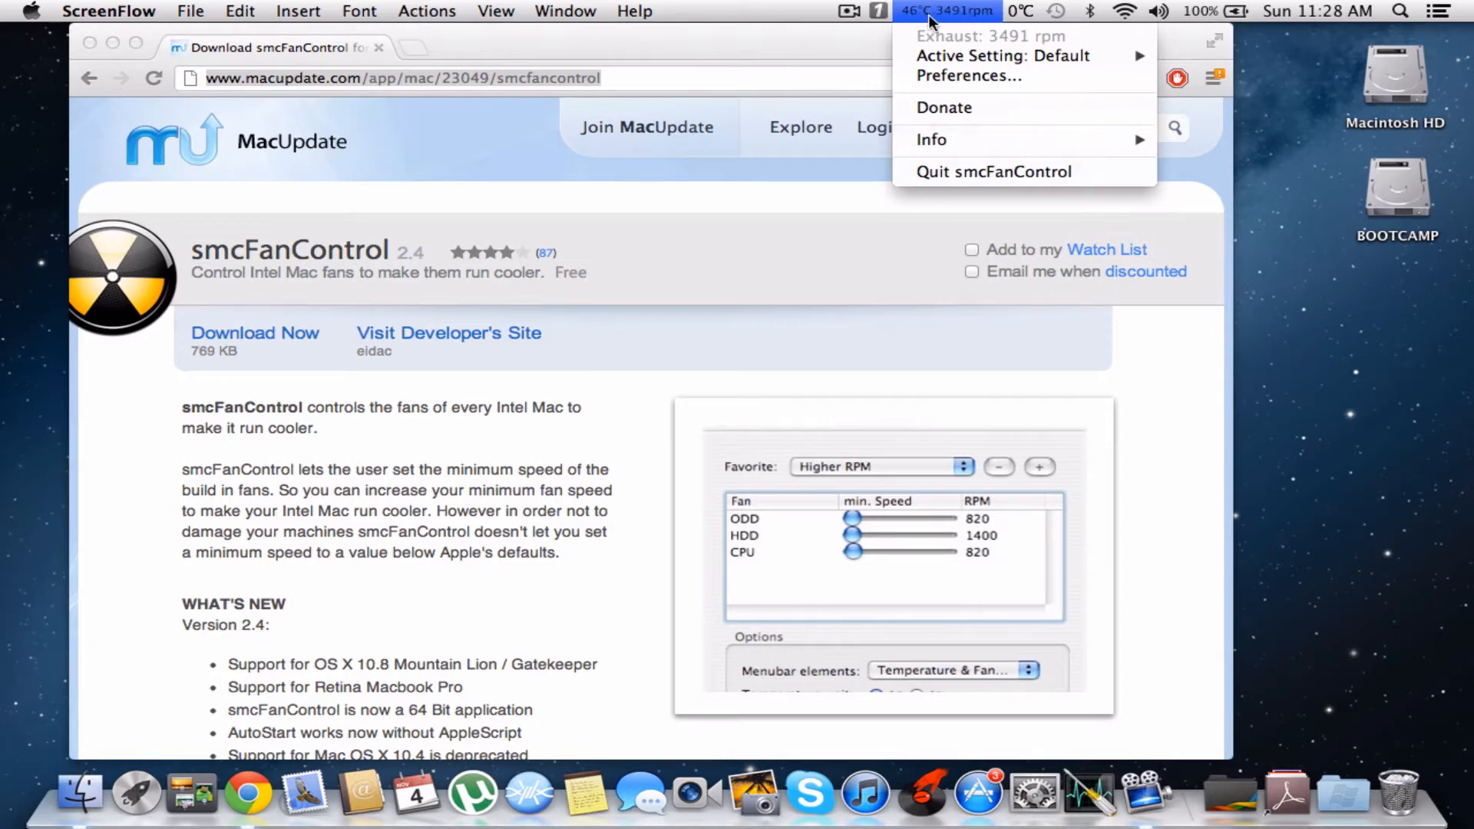
{"action": "mouse_move", "coordinate": [879, 20]}
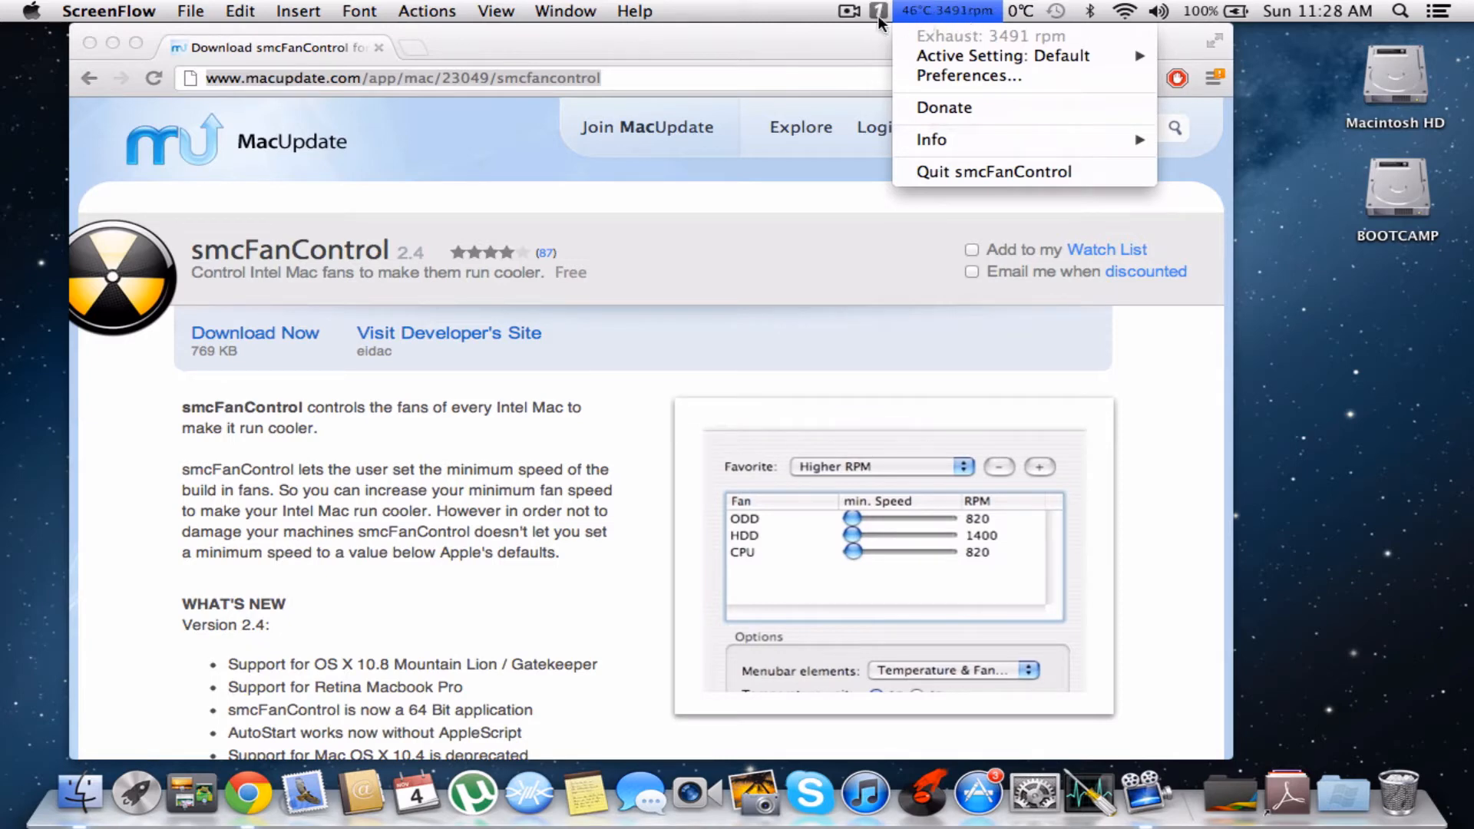
{"action": "mouse_move", "coordinate": [978, 23]}
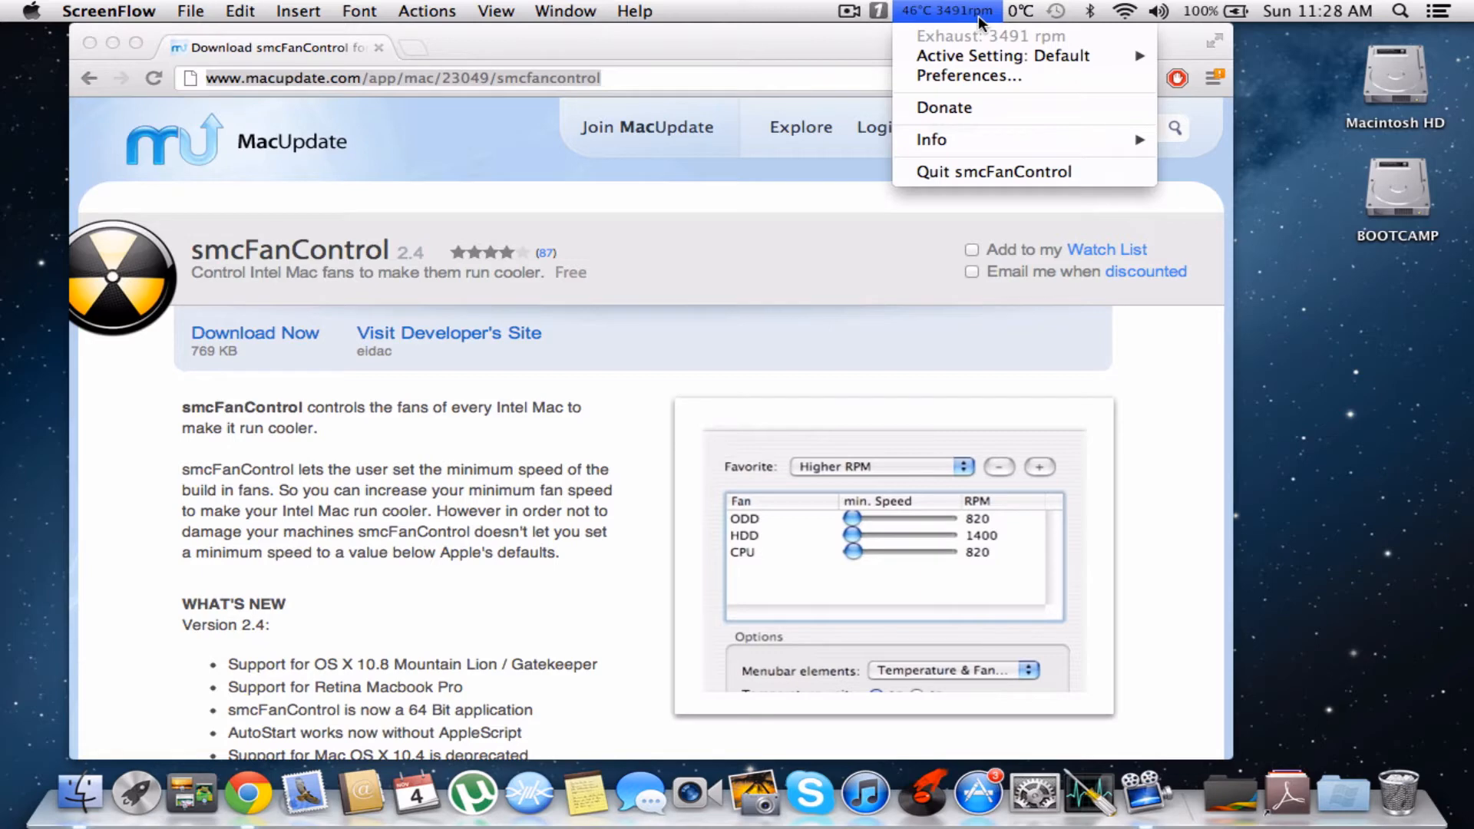
{"action": "mouse_move", "coordinate": [1003, 55]}
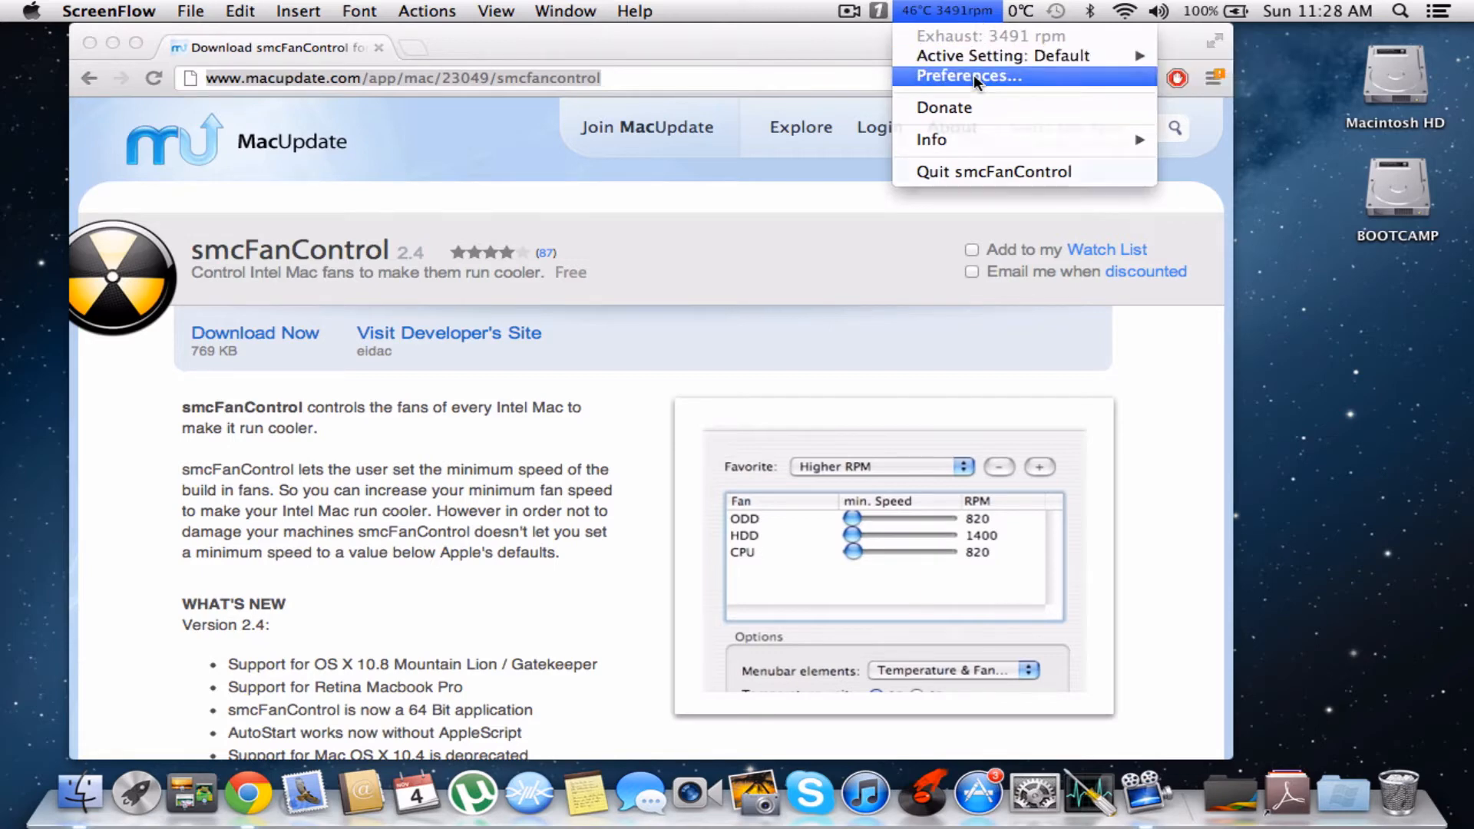
Step: In Preferences, try the exhaust min speed up to about 6200, then return it to 3500 rpm
{"action": "left_click", "coordinate": [969, 77]}
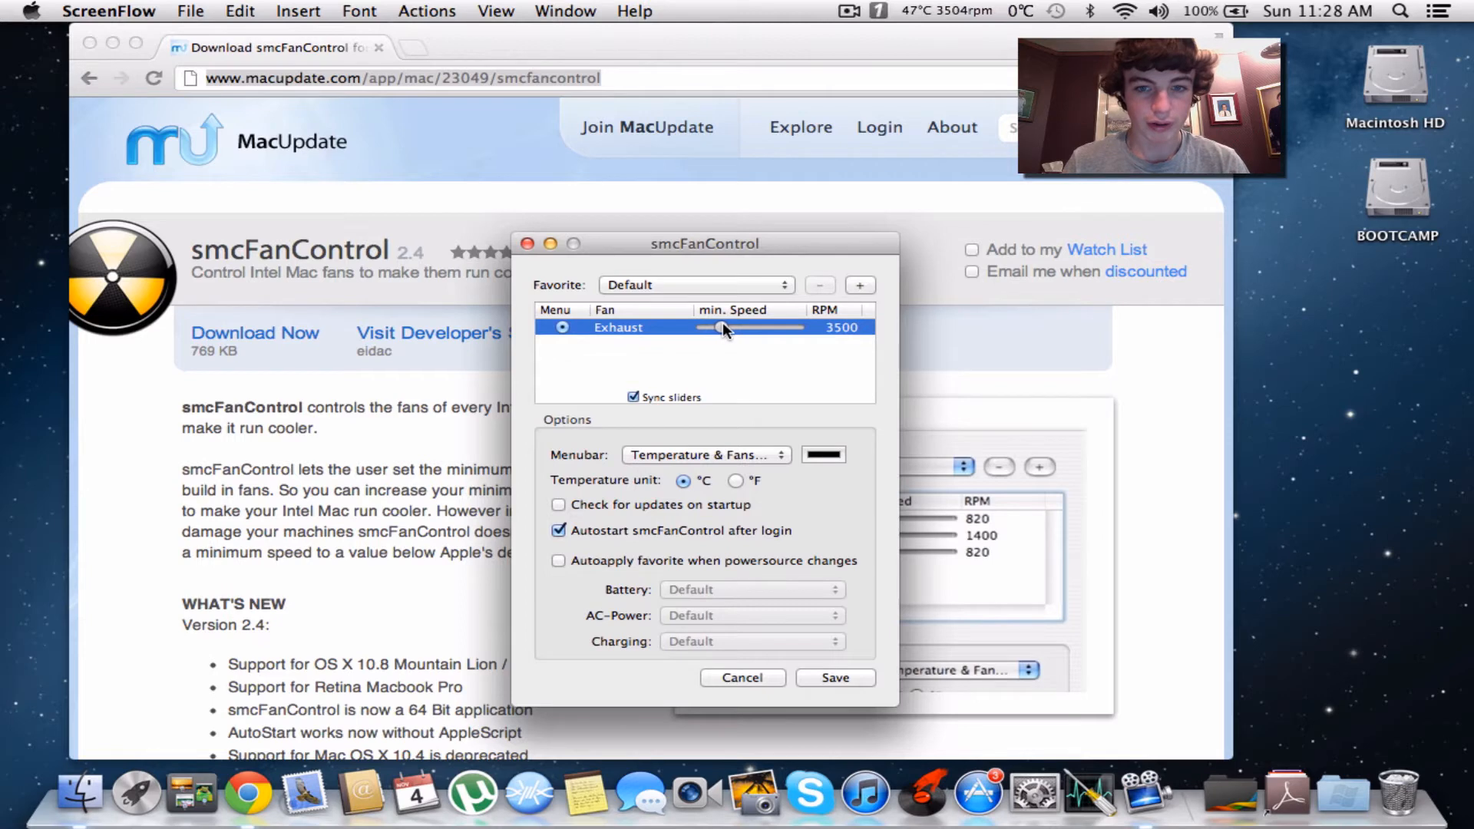
{"action": "left_click_drag", "start_coordinate": [723, 327], "coordinate": [709, 327]}
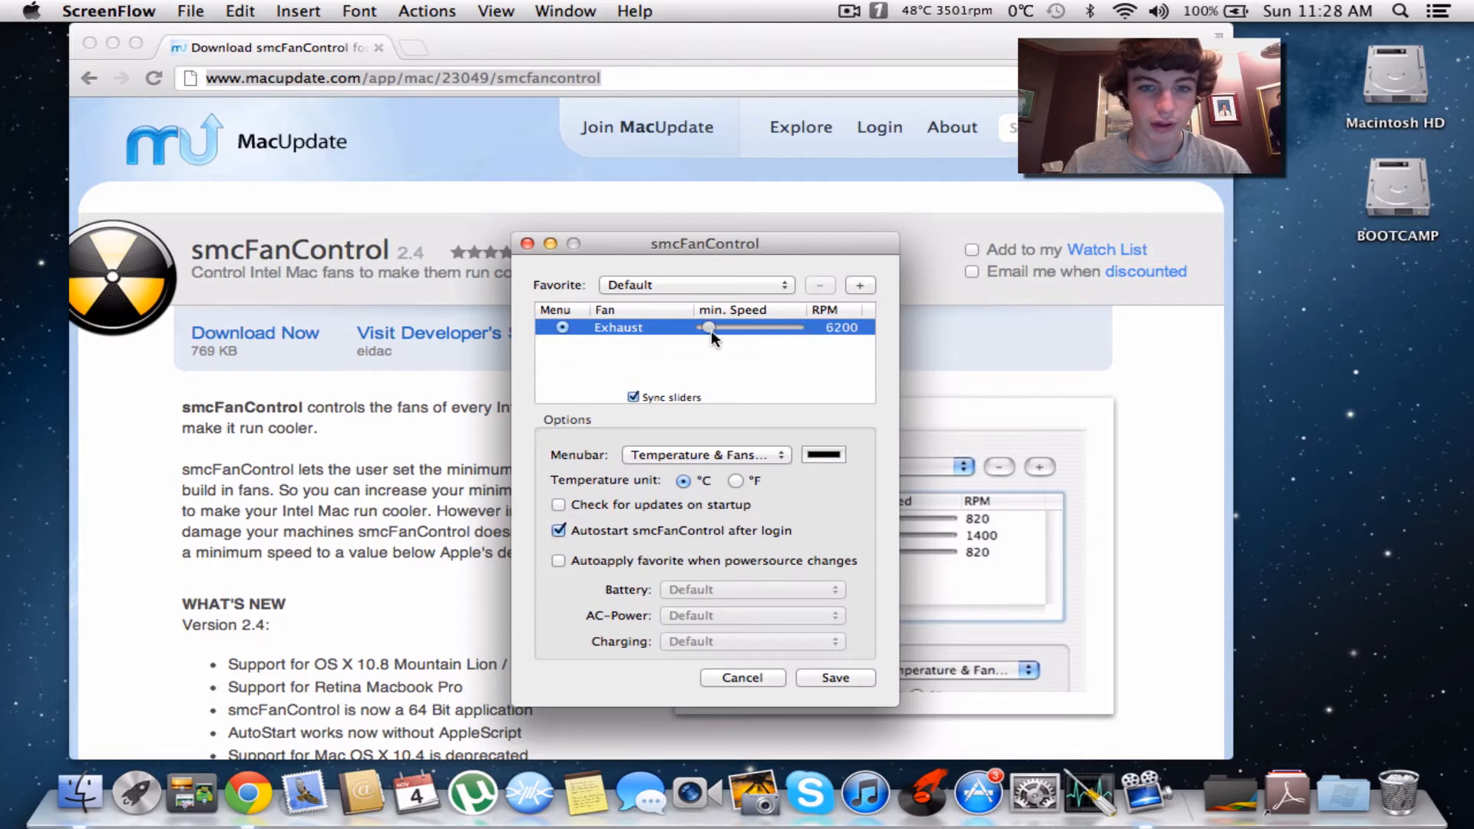
{"action": "left_click_drag", "start_coordinate": [709, 327], "coordinate": [710, 327]}
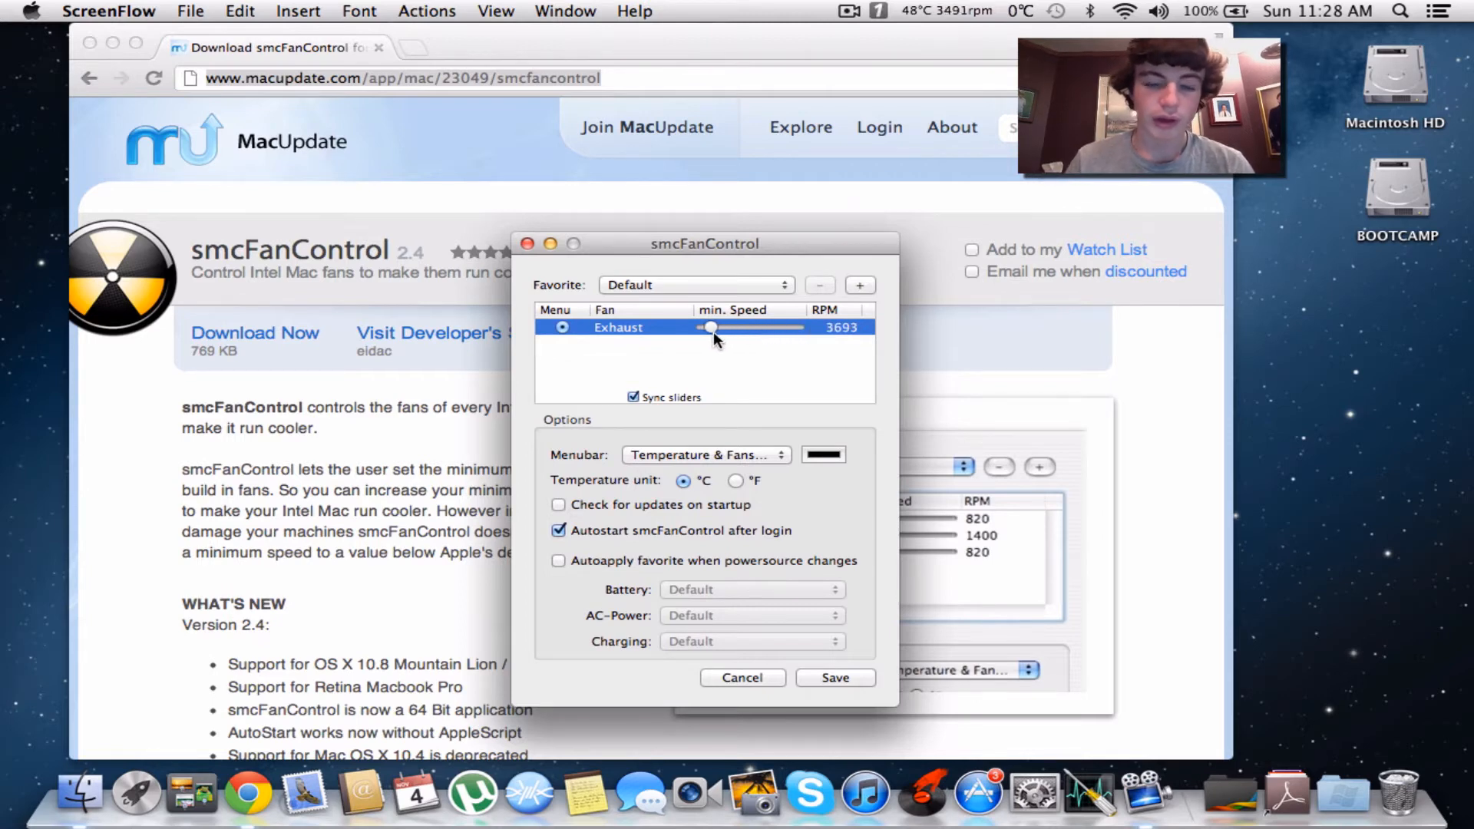
{"action": "left_click_drag", "start_coordinate": [711, 327], "coordinate": [703, 327]}
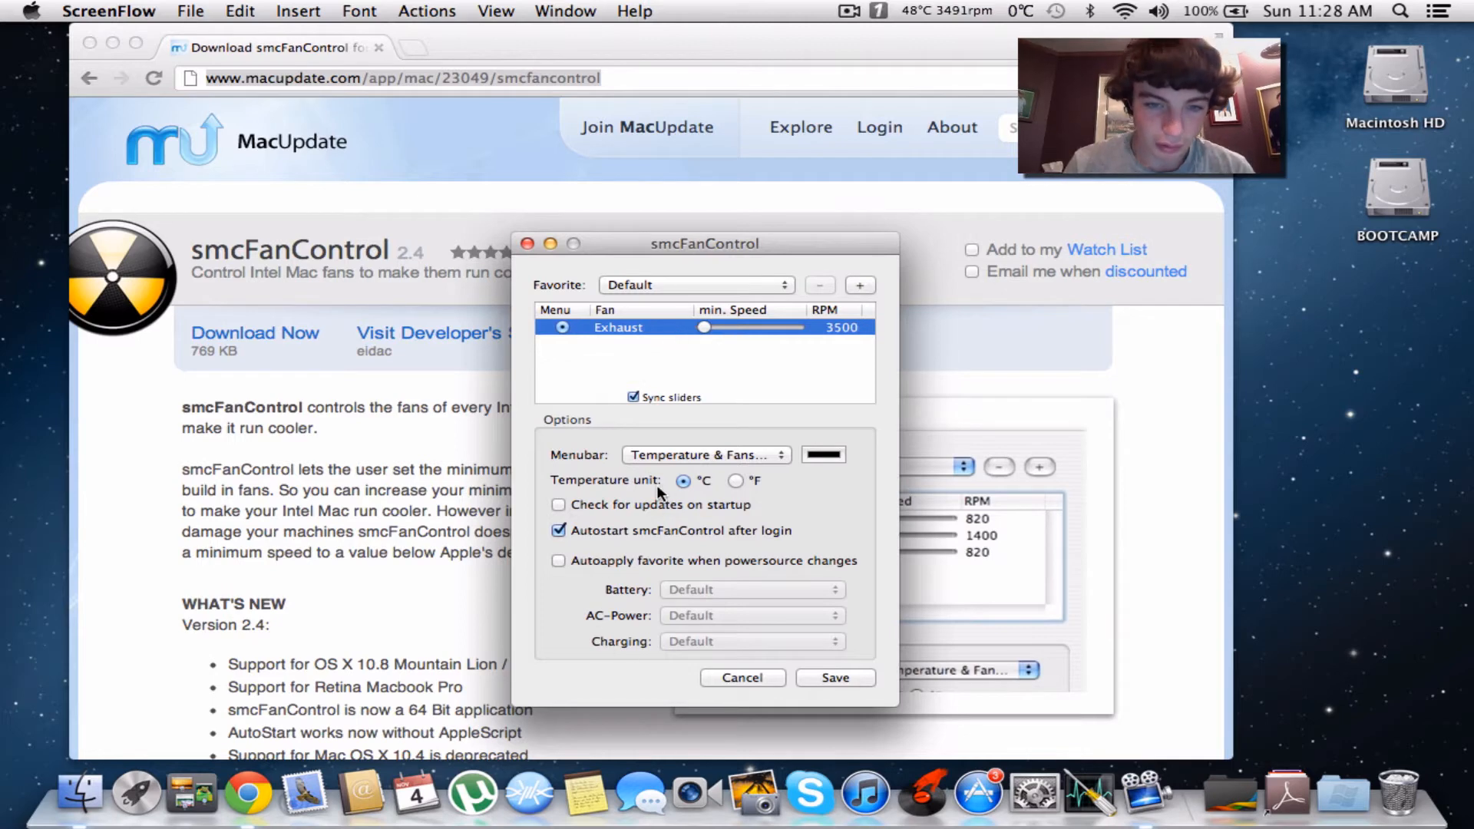
{"action": "left_click", "coordinate": [559, 505]}
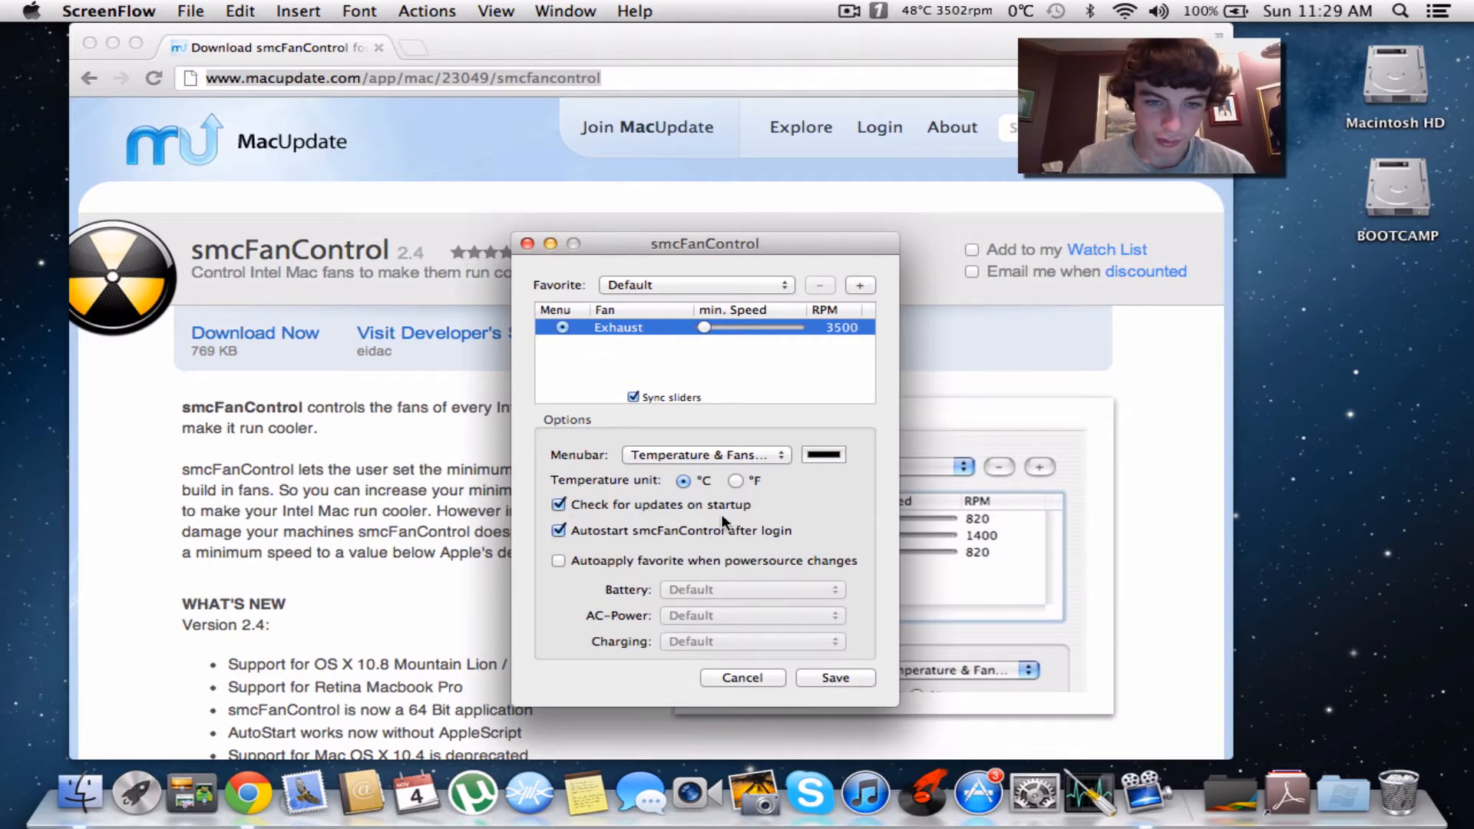
{"action": "left_click", "coordinate": [559, 505]}
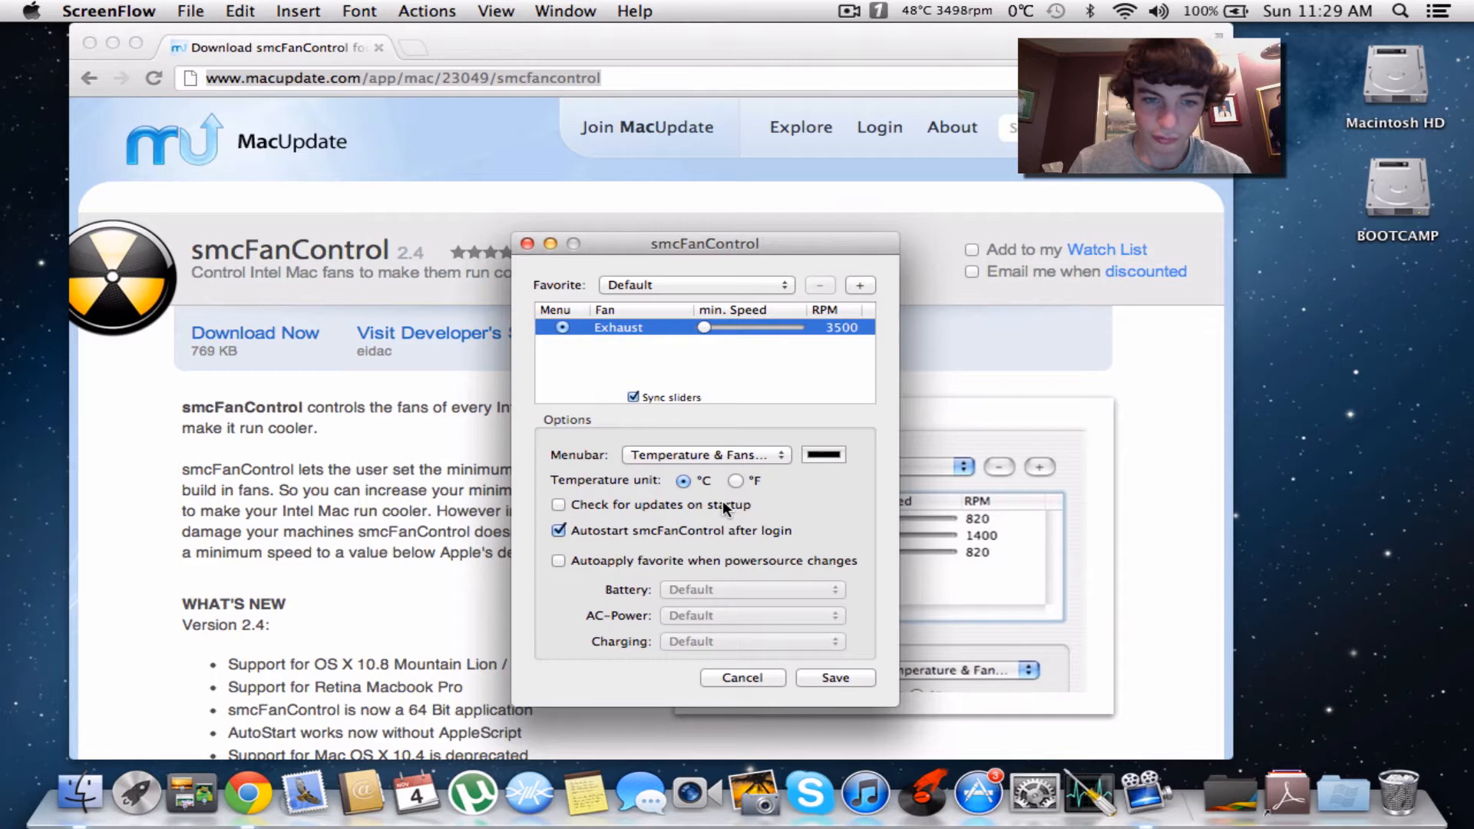
{"action": "left_click", "coordinate": [705, 455]}
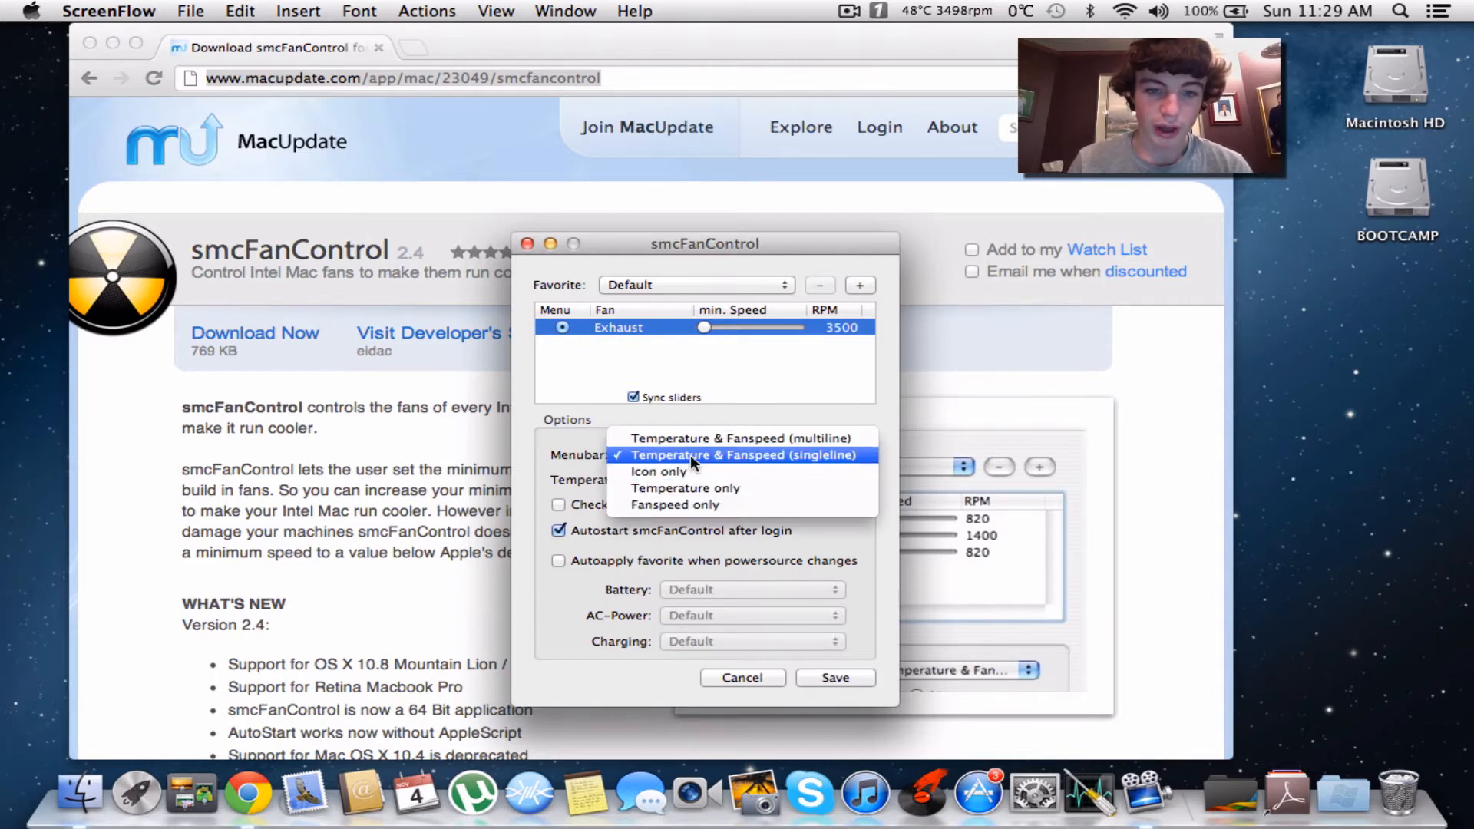
{"action": "left_click", "coordinate": [746, 455]}
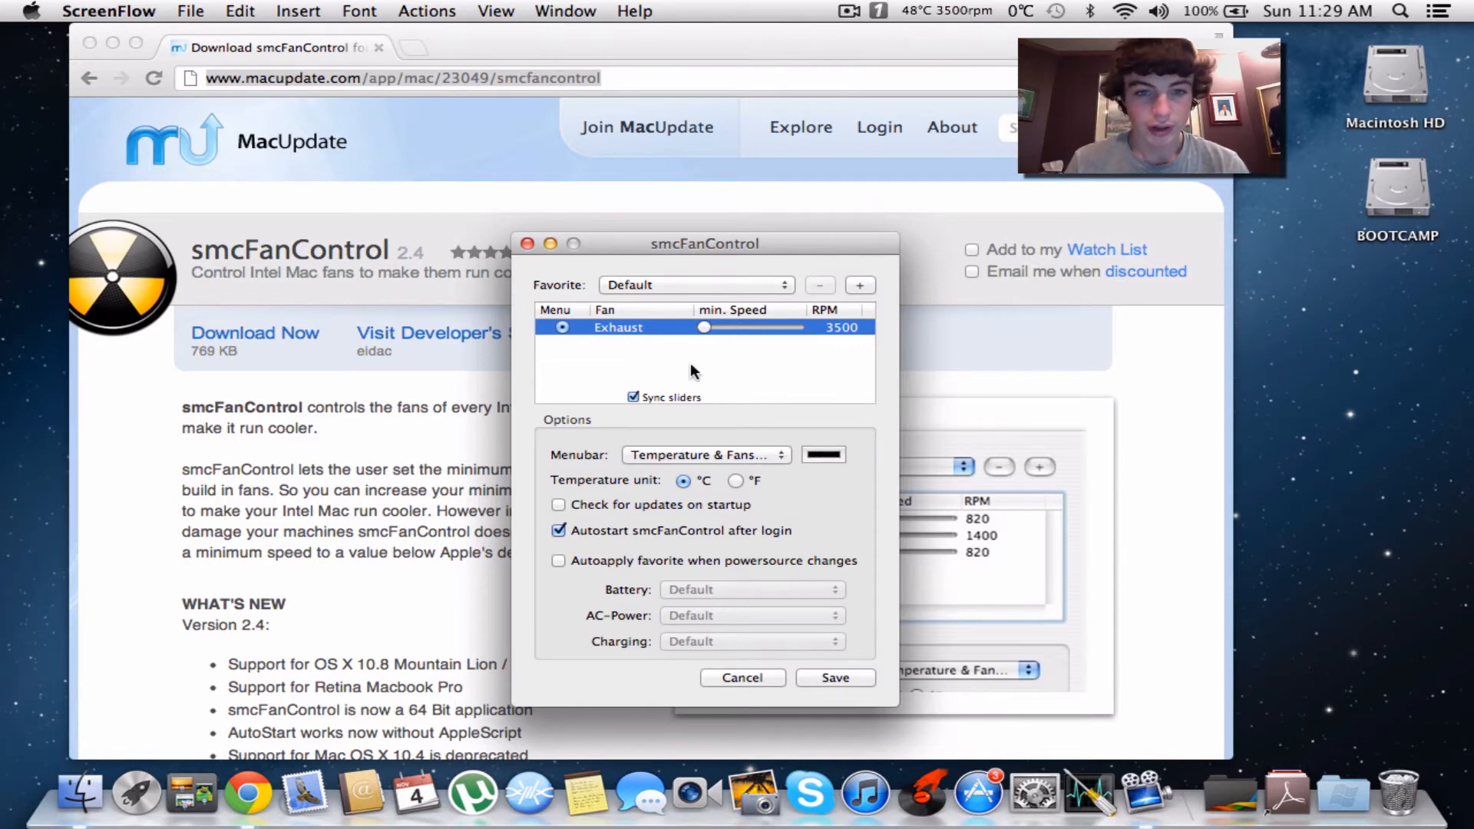
Step: Select the Higher RPM favorite so the exhaust fan runs at about 6959 rpm
{"action": "left_click", "coordinate": [696, 285]}
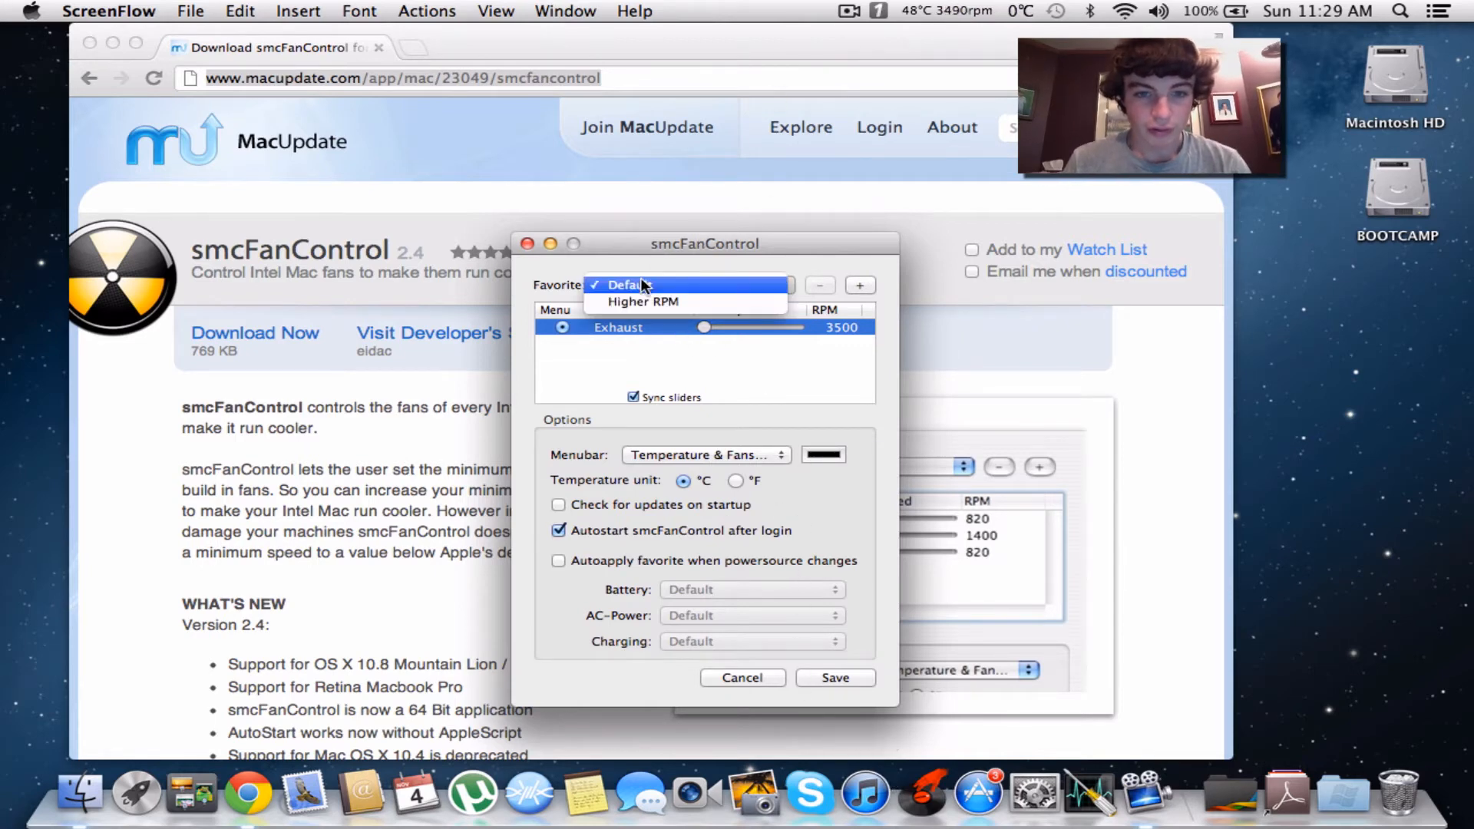
{"action": "left_click", "coordinate": [641, 302]}
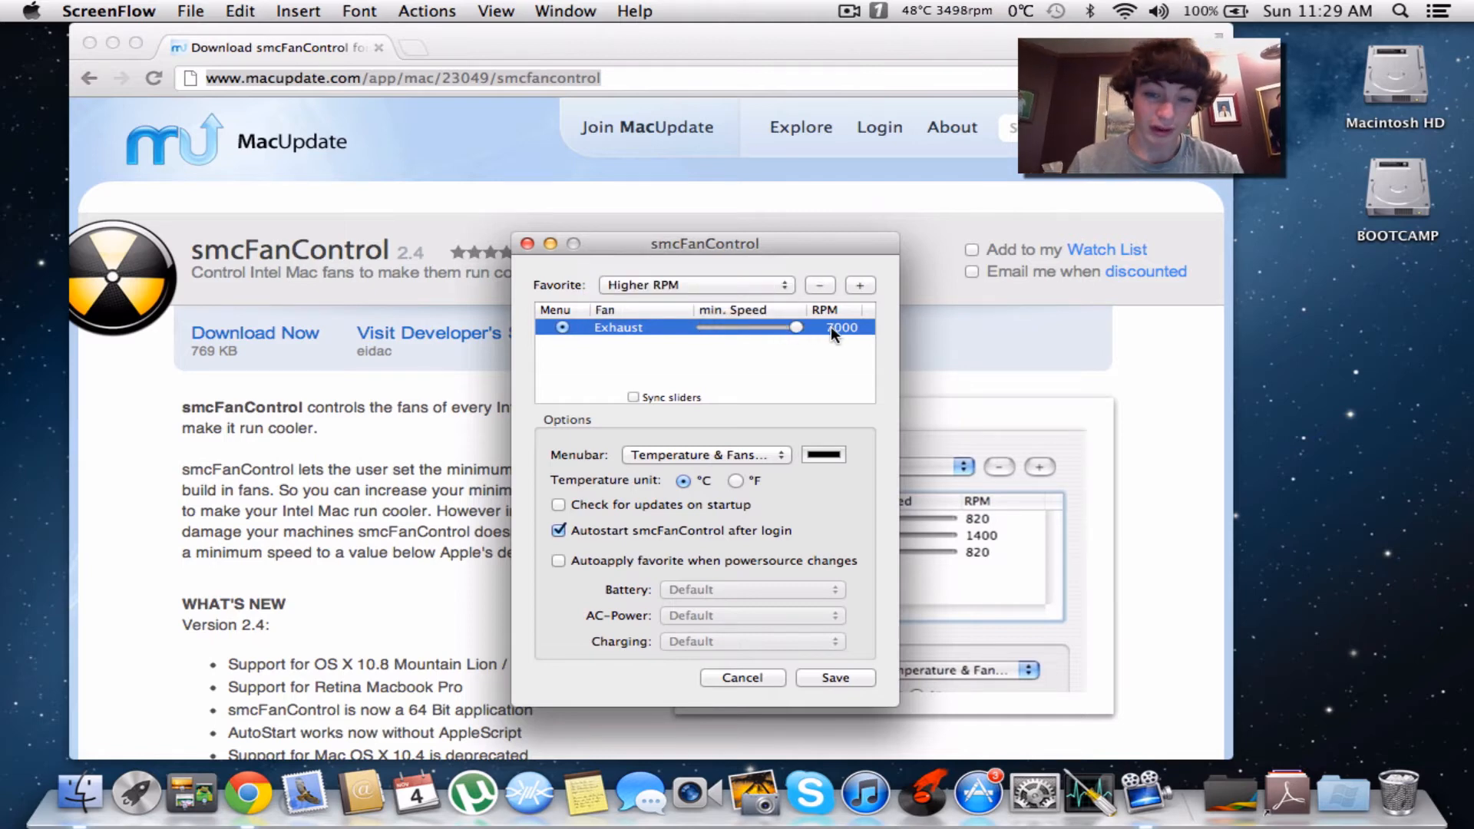
{"action": "left_click", "coordinate": [742, 678]}
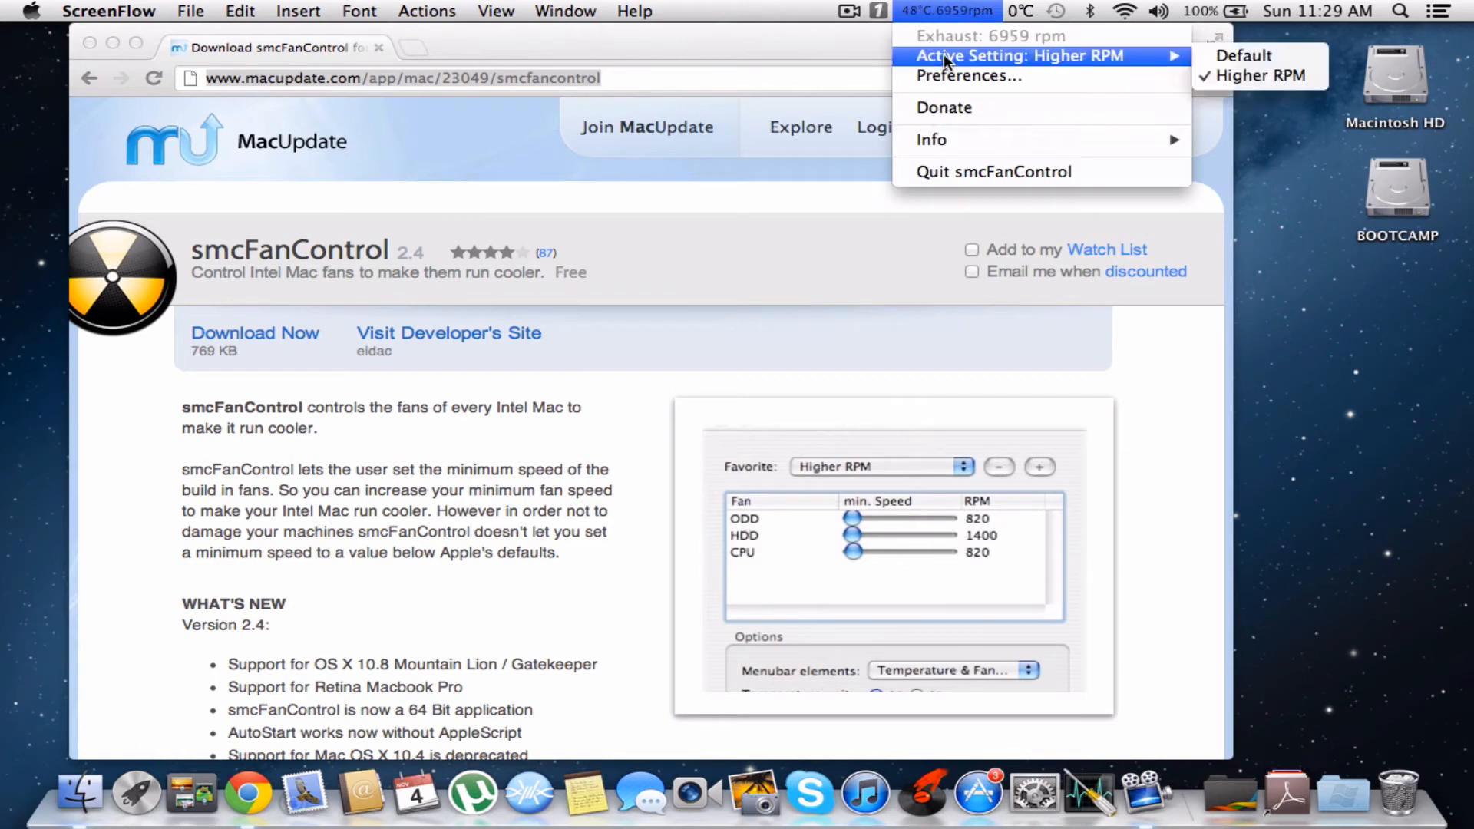
{"action": "mouse_move", "coordinate": [1063, 70]}
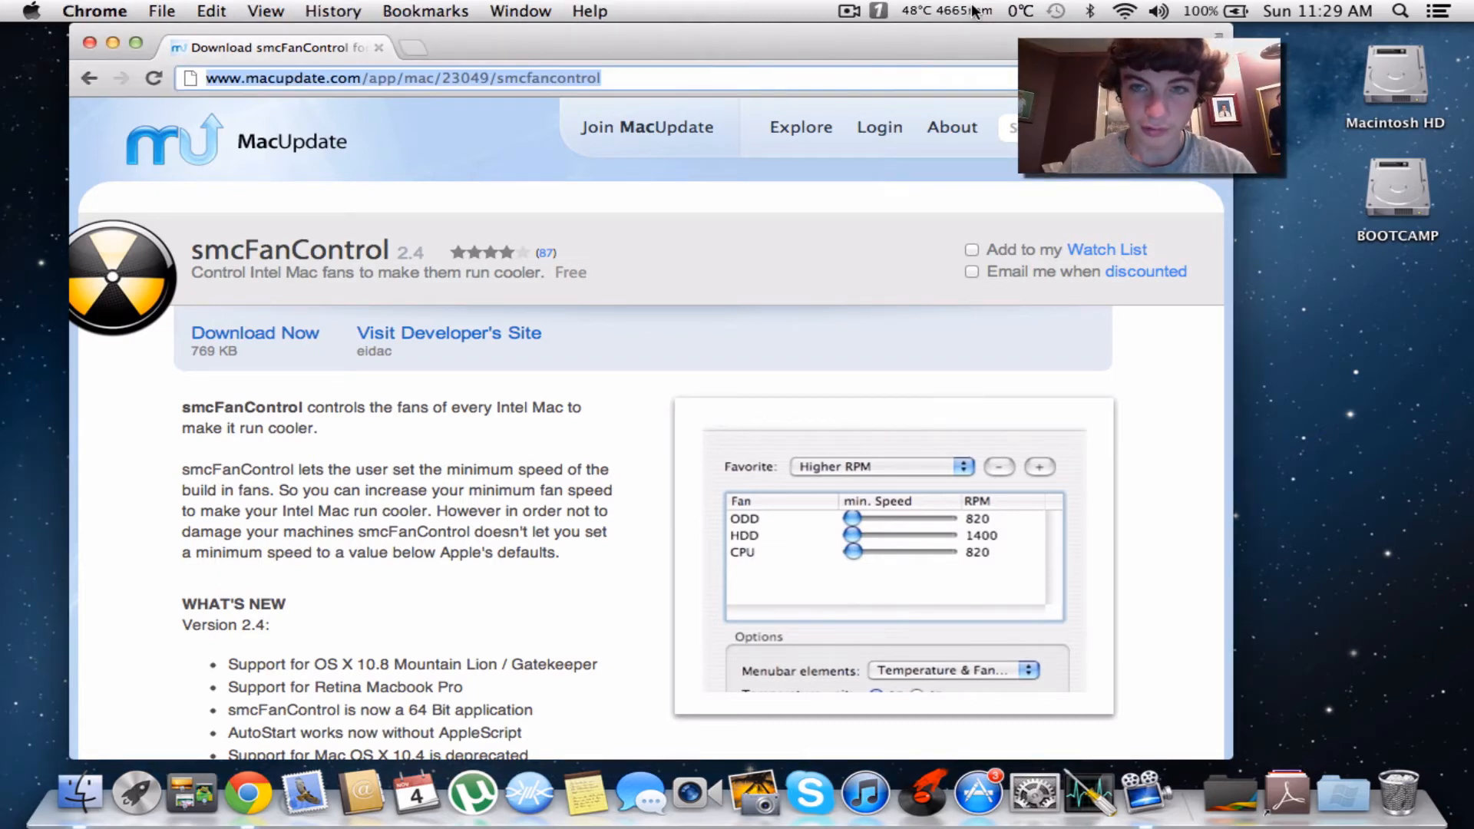
Step: Scroll through the MacUpdate download page, then show the fan menu reading 6994 rpm
{"action": "left_click", "coordinate": [944, 11]}
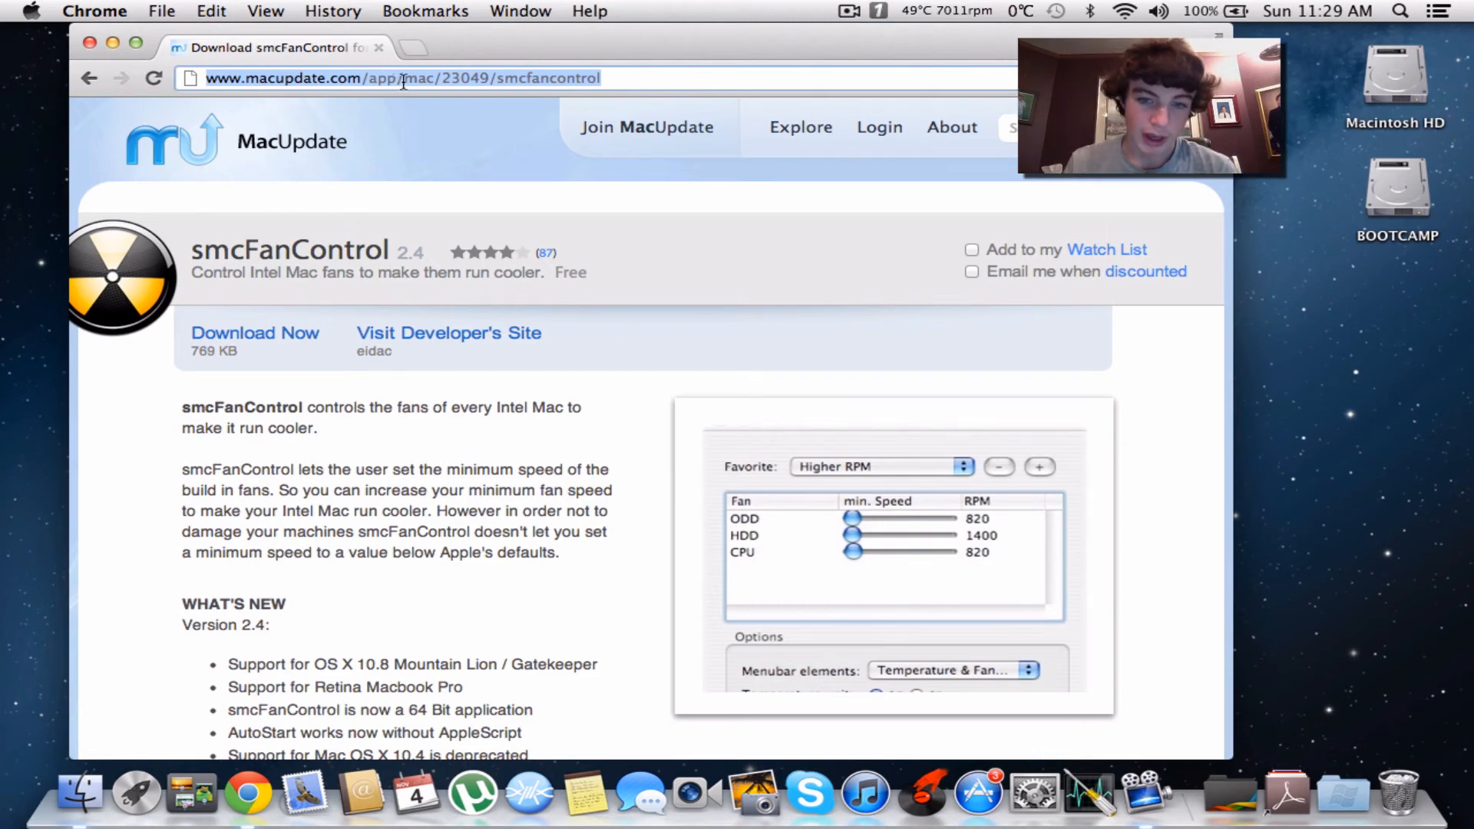
{"action": "scroll", "scroll_direction": "down", "scroll_amount": 3}
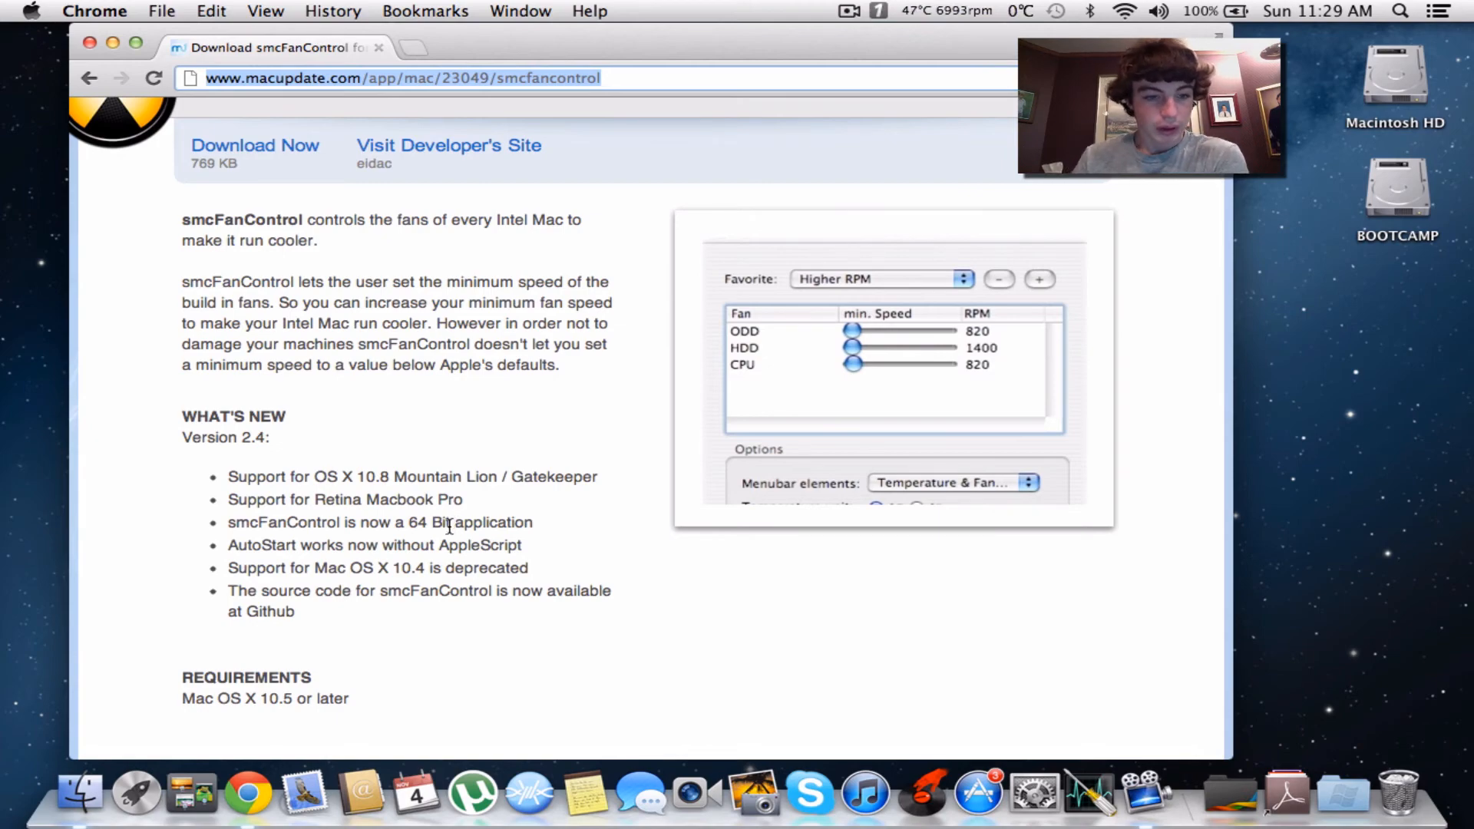
{"action": "scroll", "scroll_direction": "down", "scroll_amount": 3}
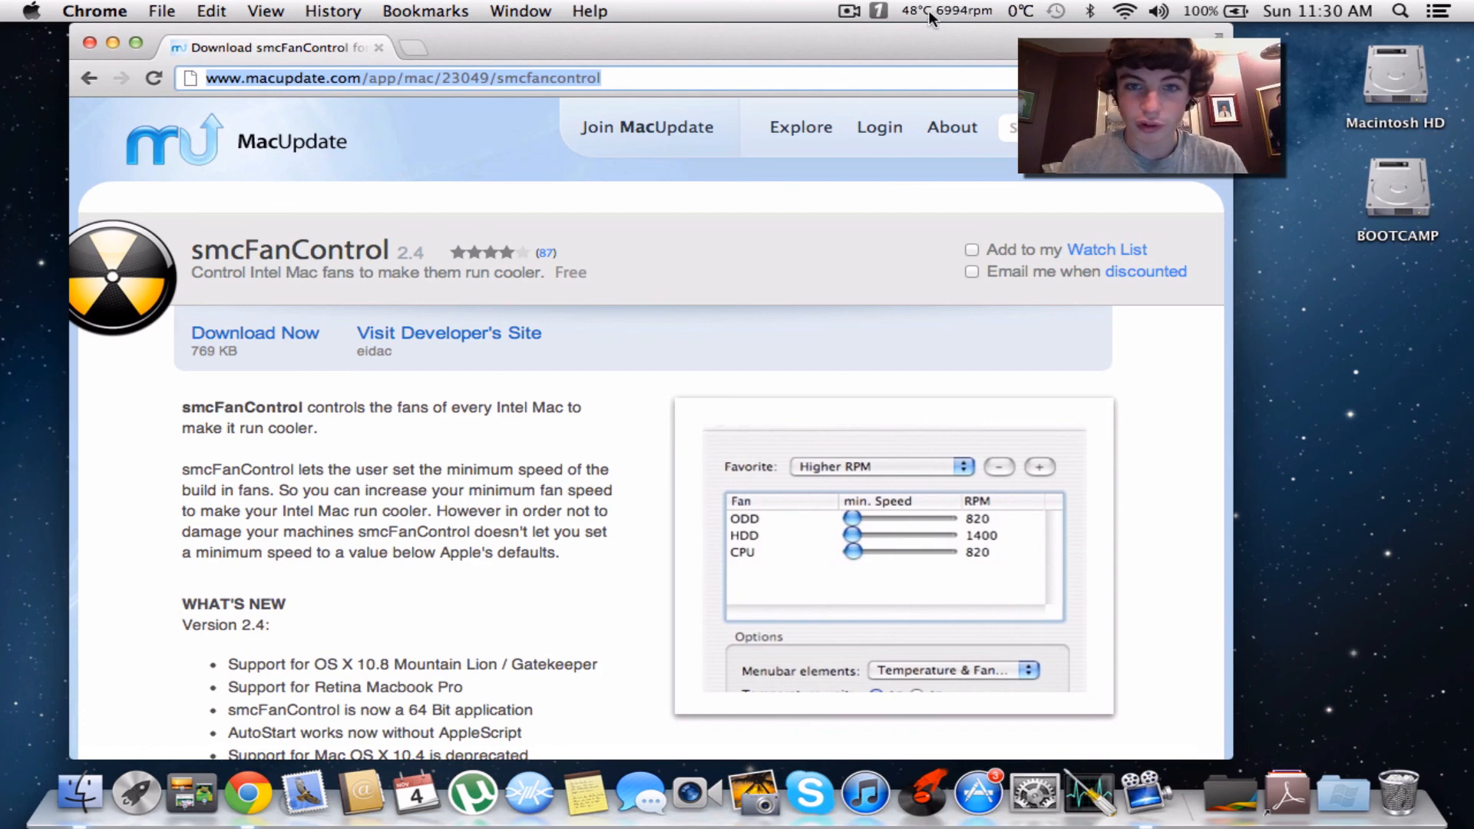
{"action": "left_click", "coordinate": [947, 11]}
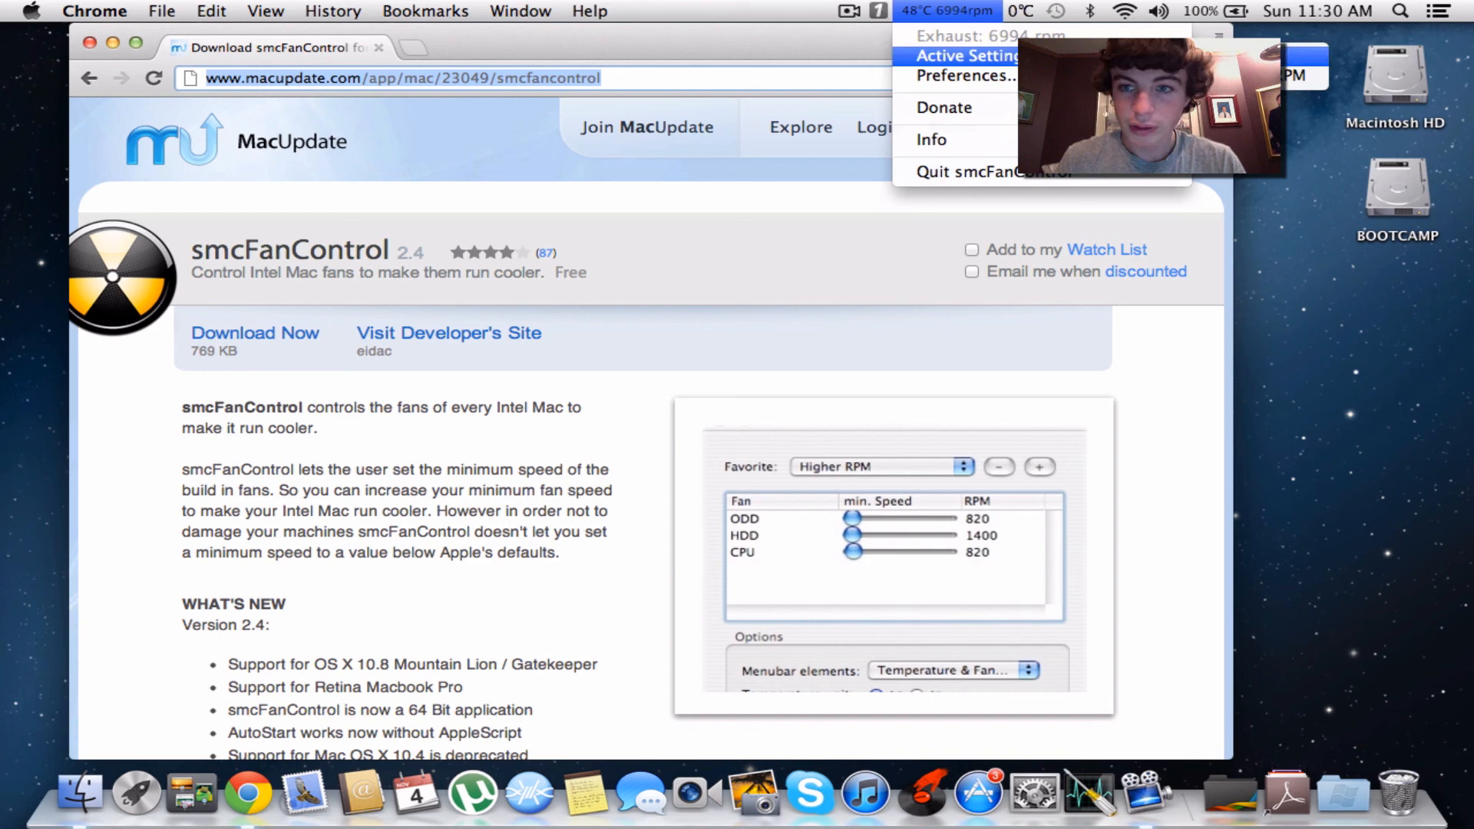